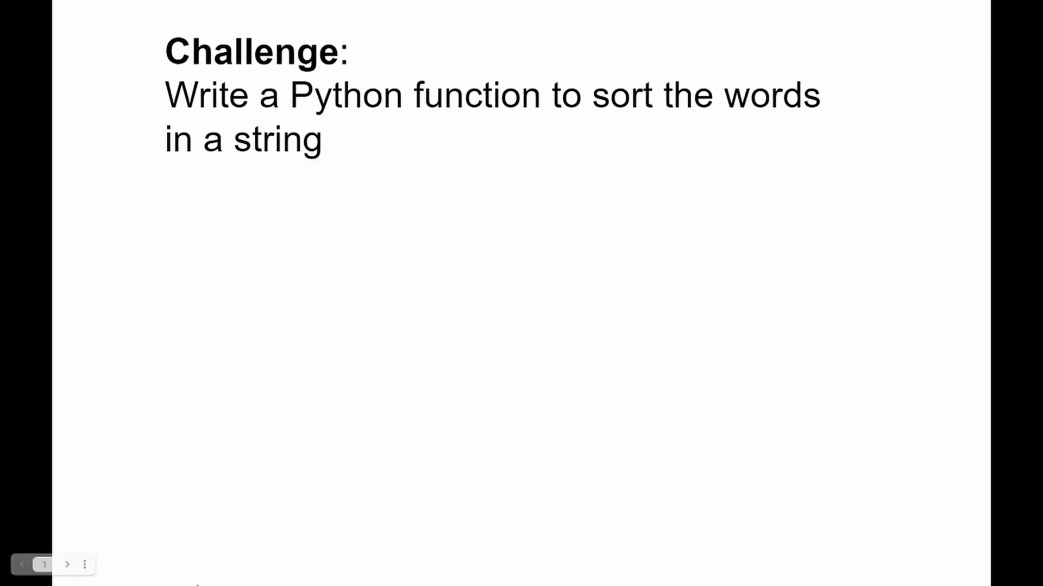
pyautogui.moveTo(251, 575)
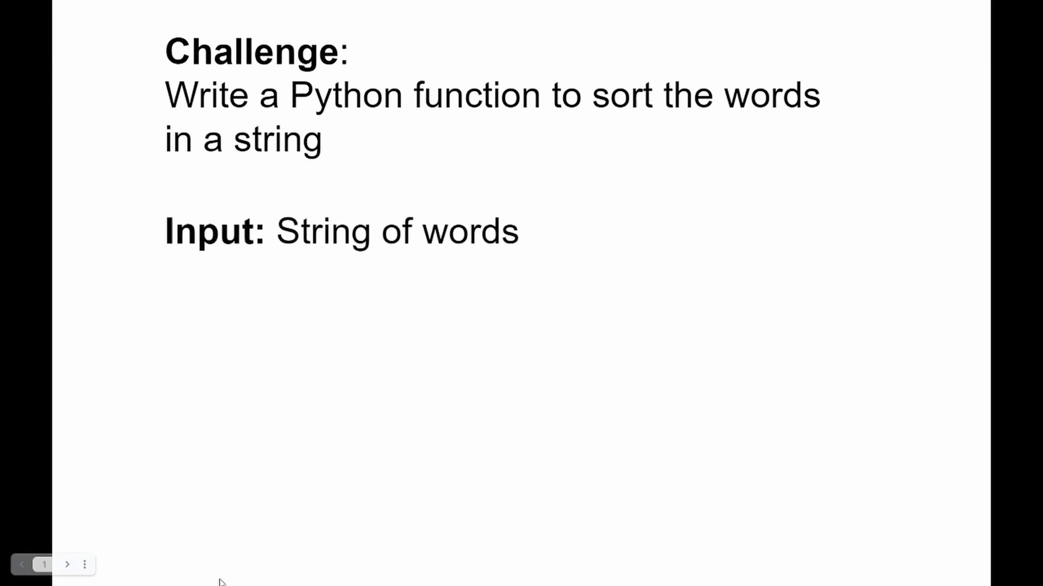
# Advance the challenge slide to reveal the 'Input: String of words' bullet
pyautogui.click(66, 564)
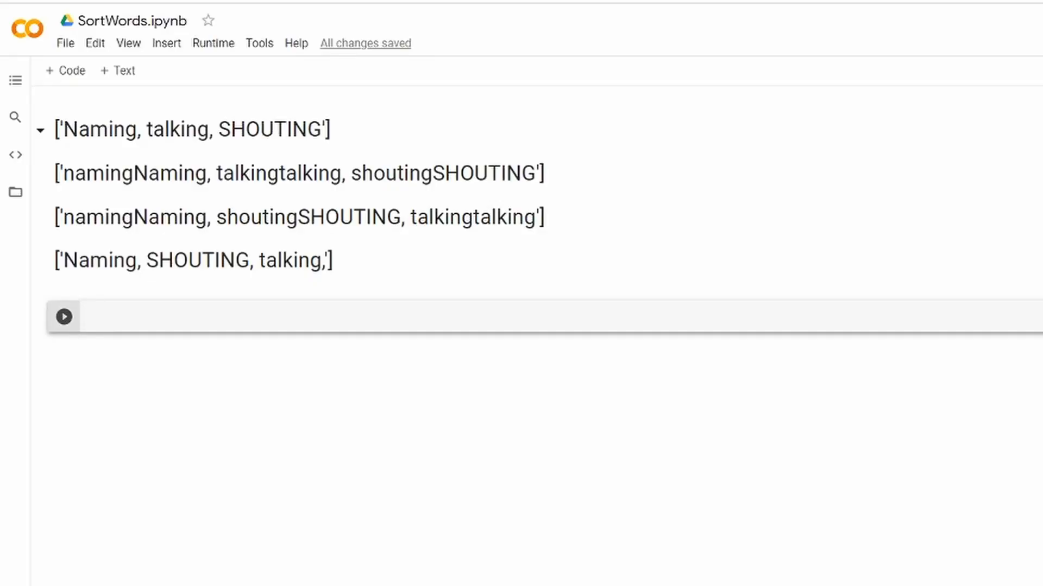
pyautogui.moveTo(6, 433)
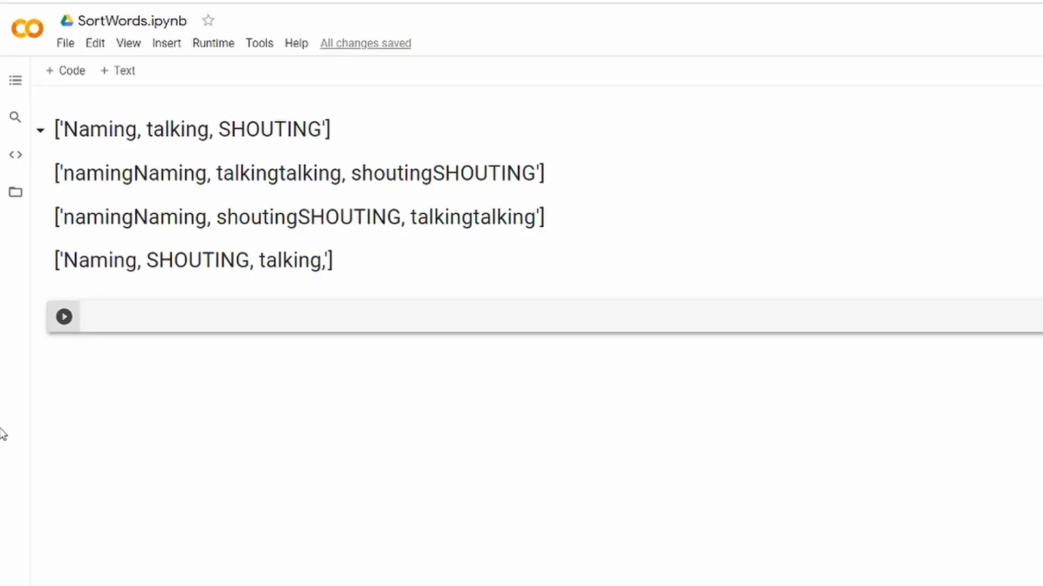
pyautogui.moveTo(100, 404)
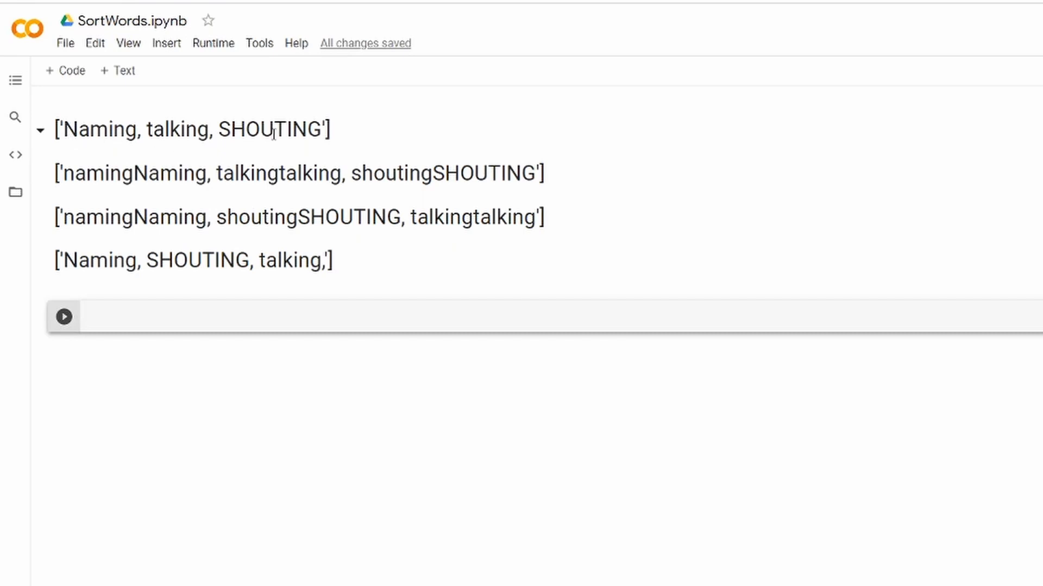
pyautogui.moveTo(15, 188)
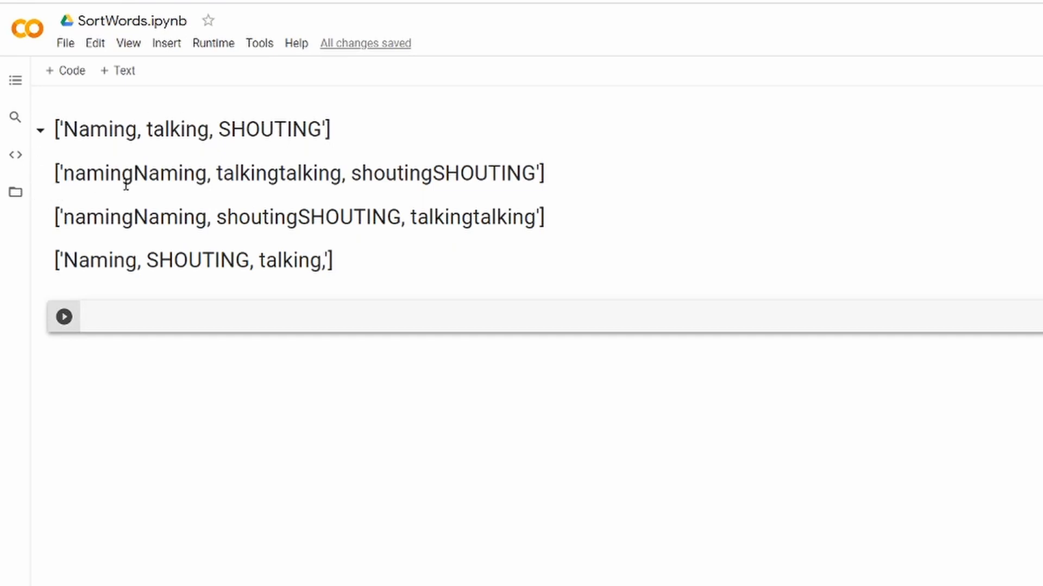
pyautogui.moveTo(455, 204)
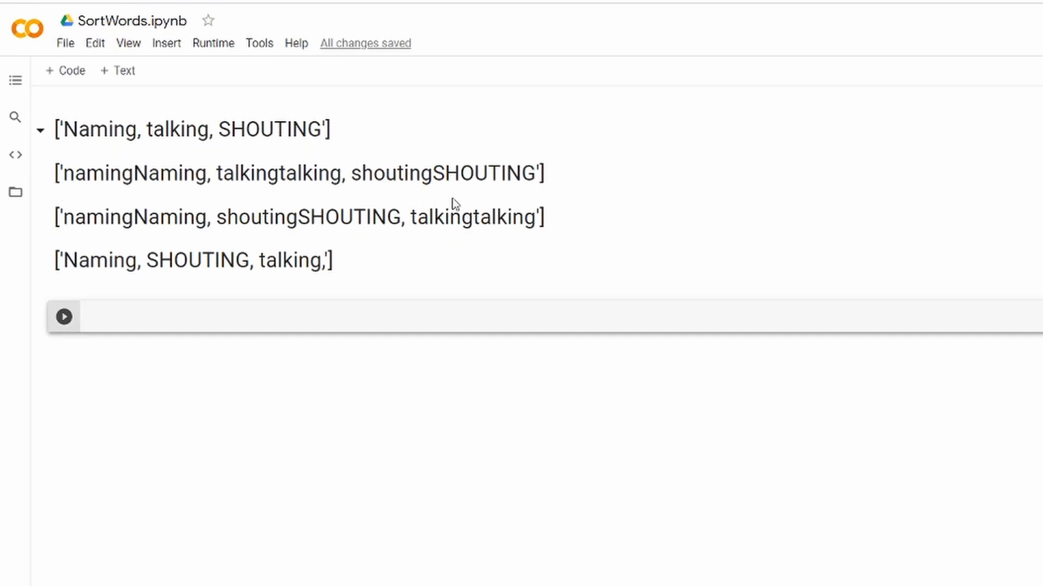
pyautogui.moveTo(448, 198)
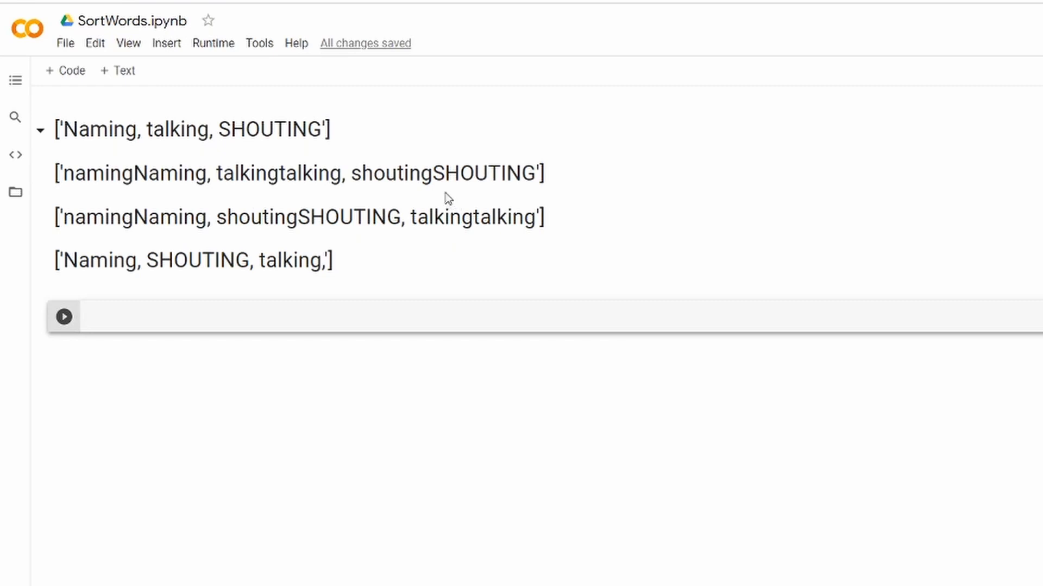
pyautogui.moveTo(478, 207)
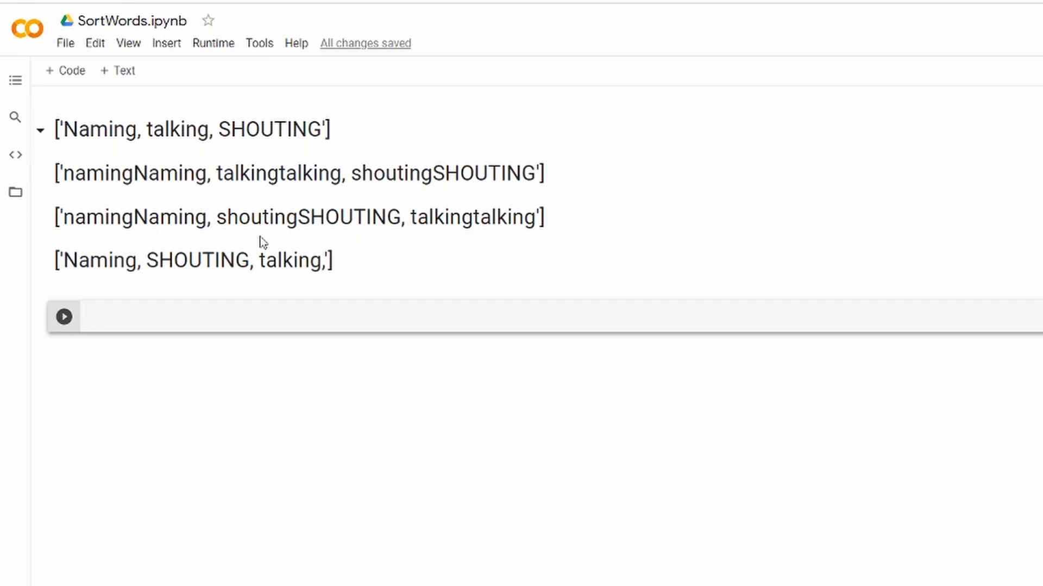
pyautogui.moveTo(485, 246)
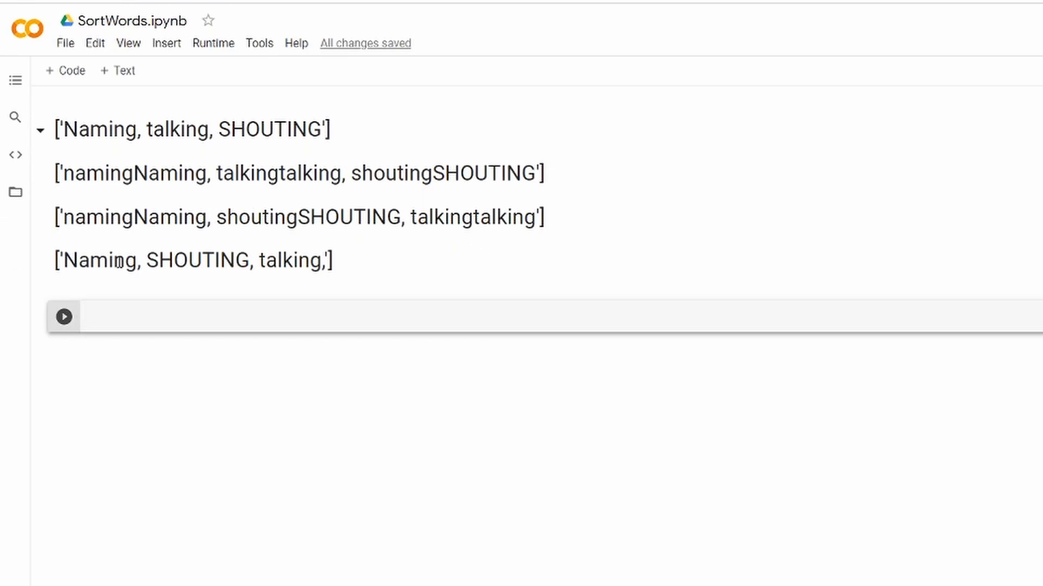
pyautogui.moveTo(121, 280)
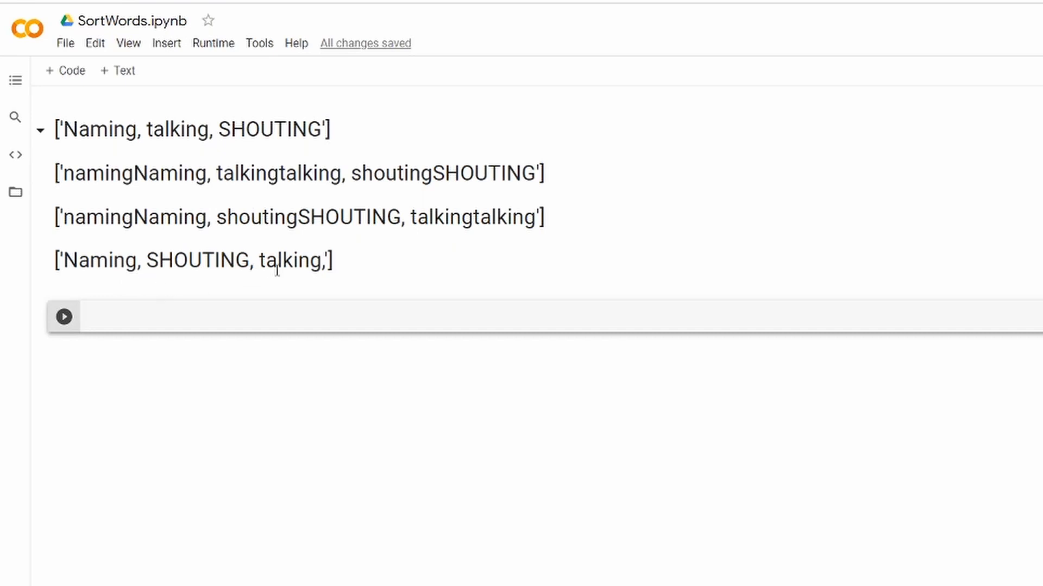
# Type def sort_words(input): with the line words = input.split() and a new line
pyautogui.write('d')
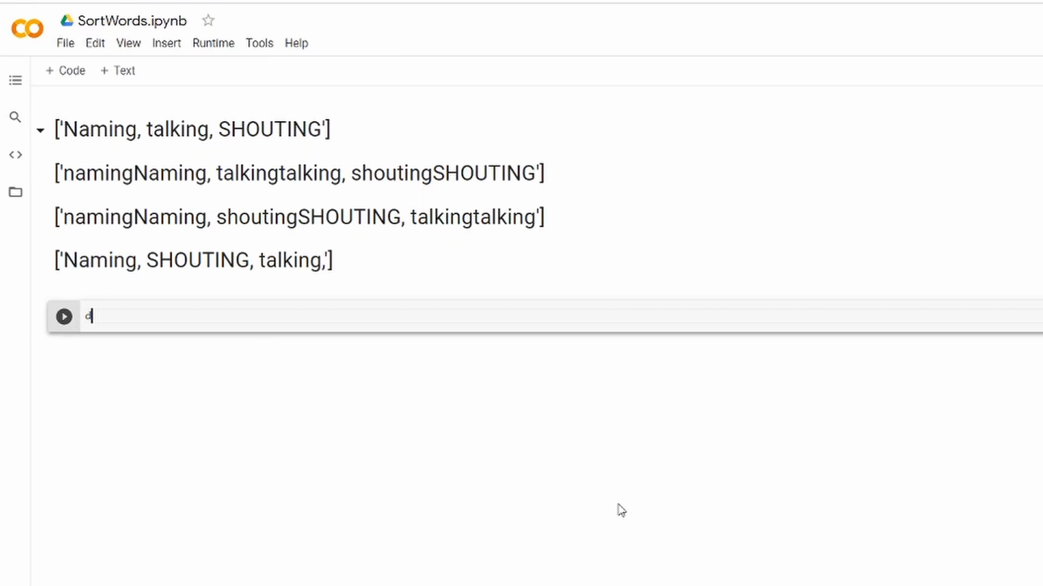
pyautogui.write('ef so')
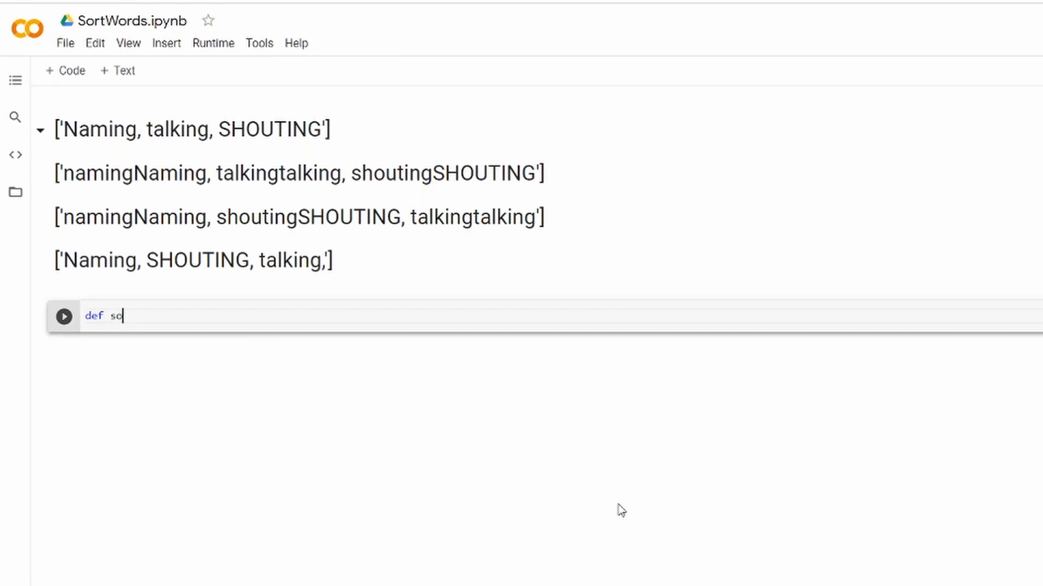
pyautogui.write('rt_words')
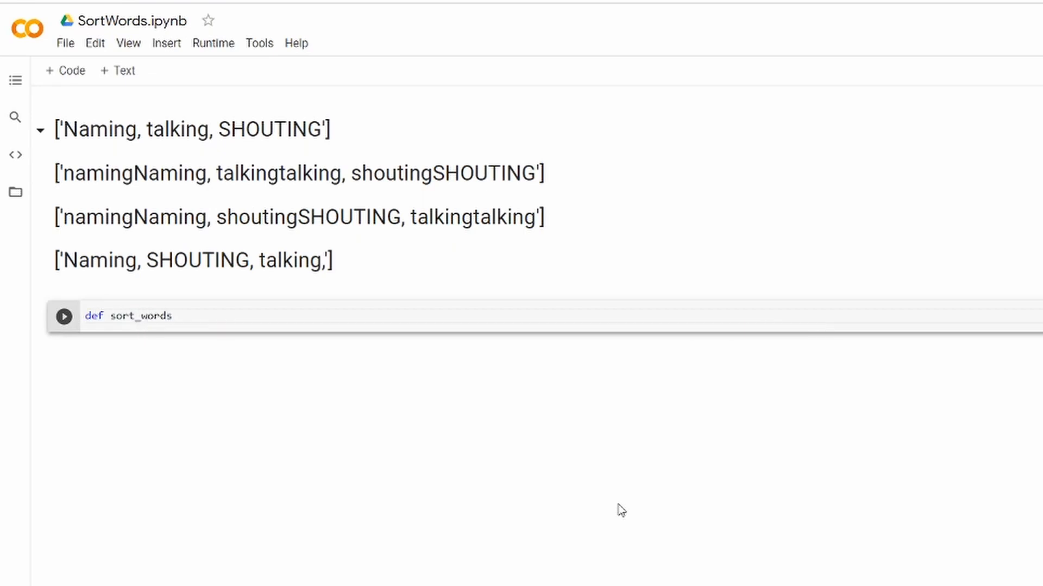
pyautogui.write('(int')
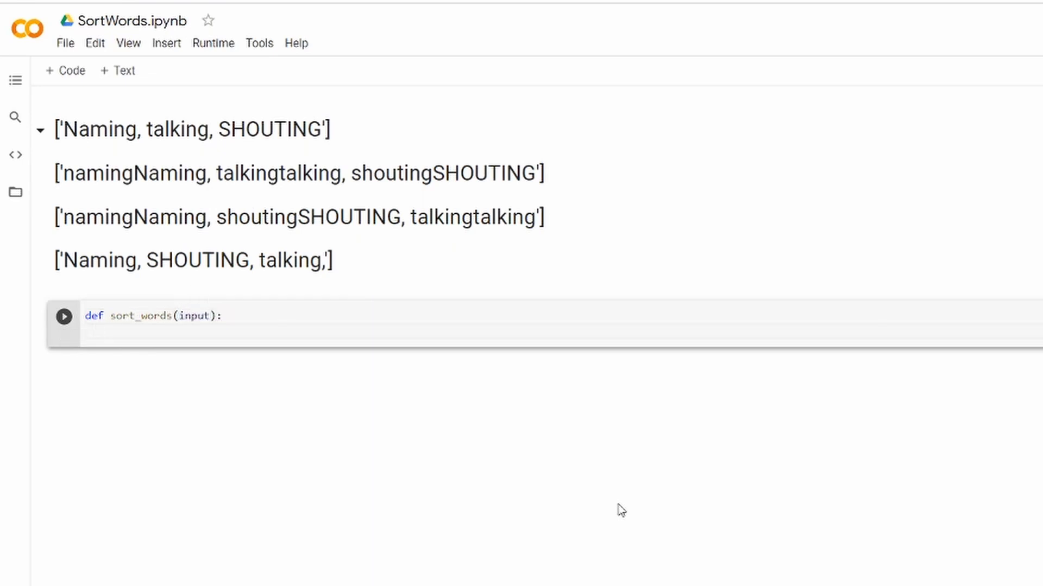
pyautogui.write('words')
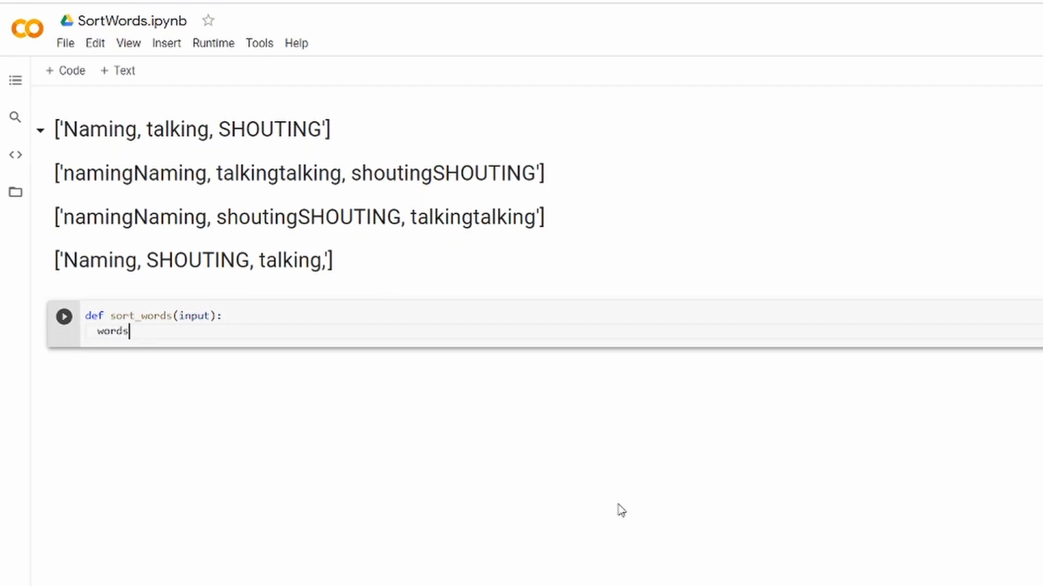
pyautogui.write('= in')
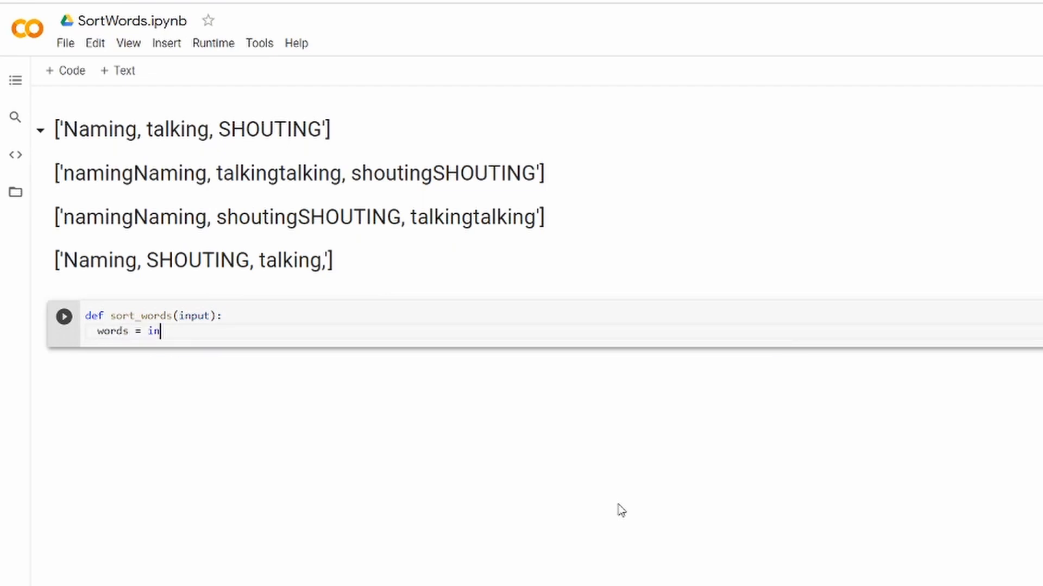
pyautogui.write('put')
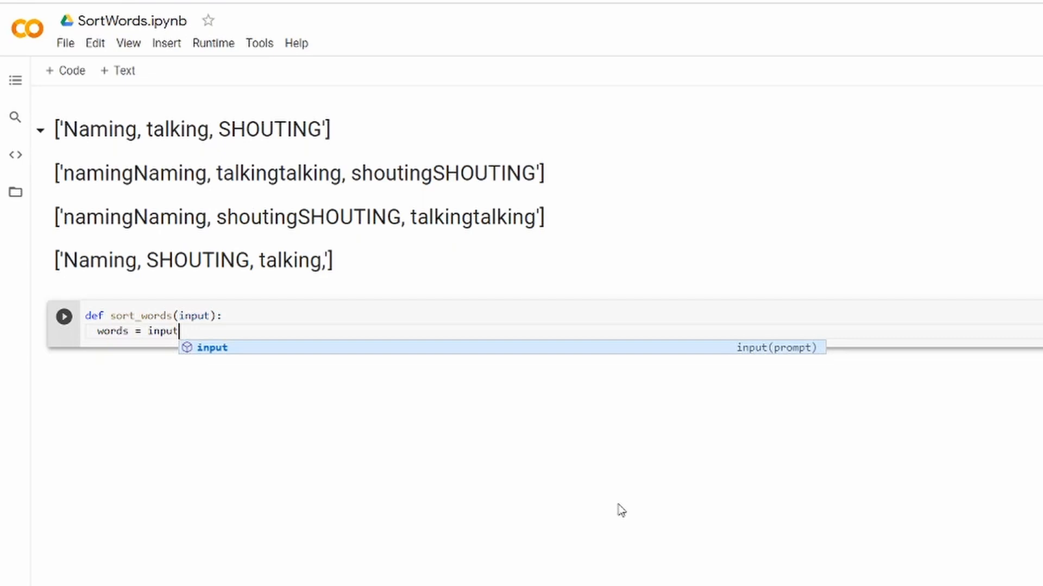
pyautogui.write('.split()')
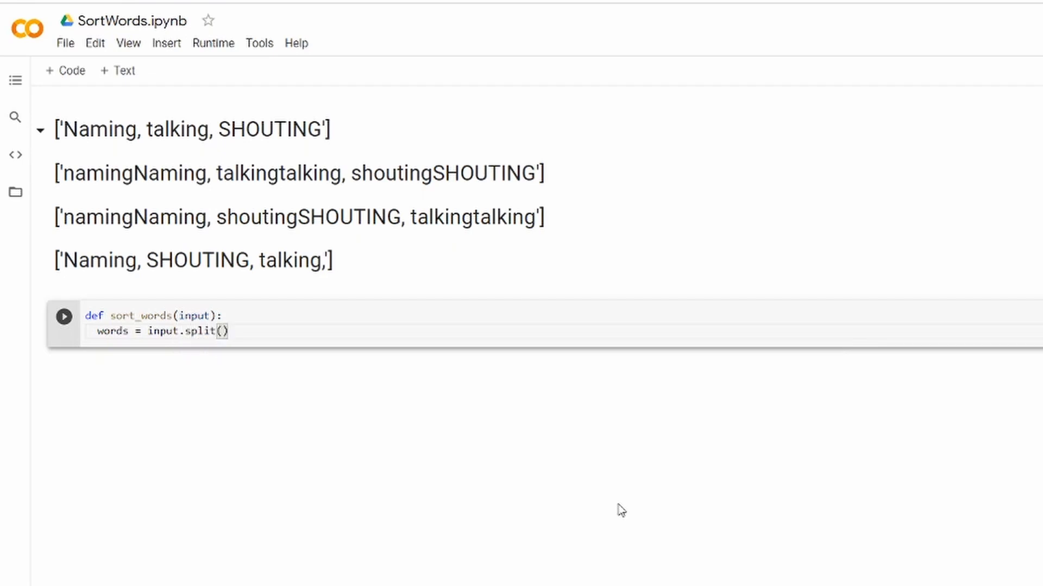
pyautogui.press('Enter')
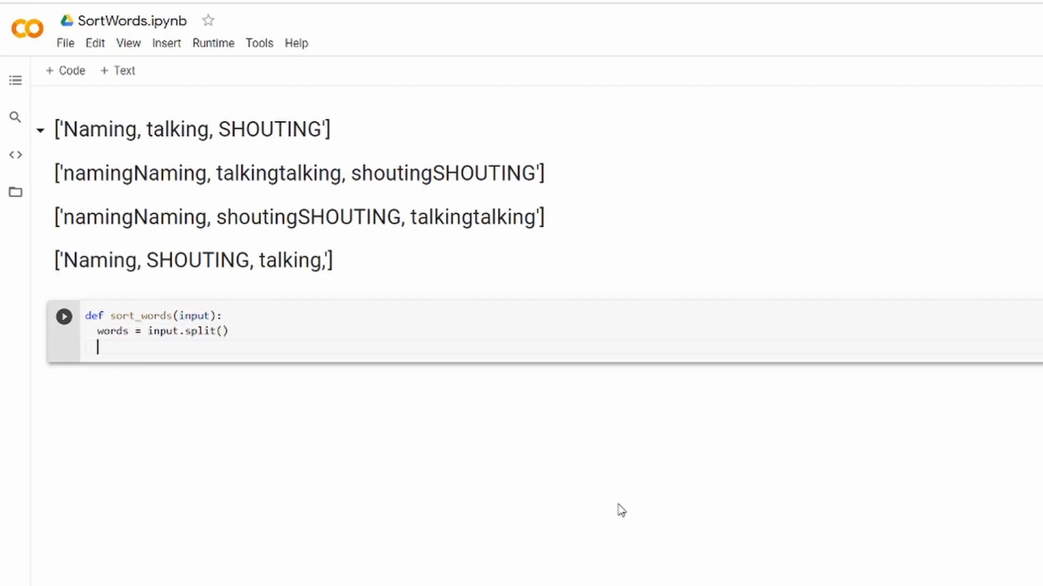
# Add words = [w.lower() + w for w in words] and words.sort() to the function
pyautogui.write('words = [')
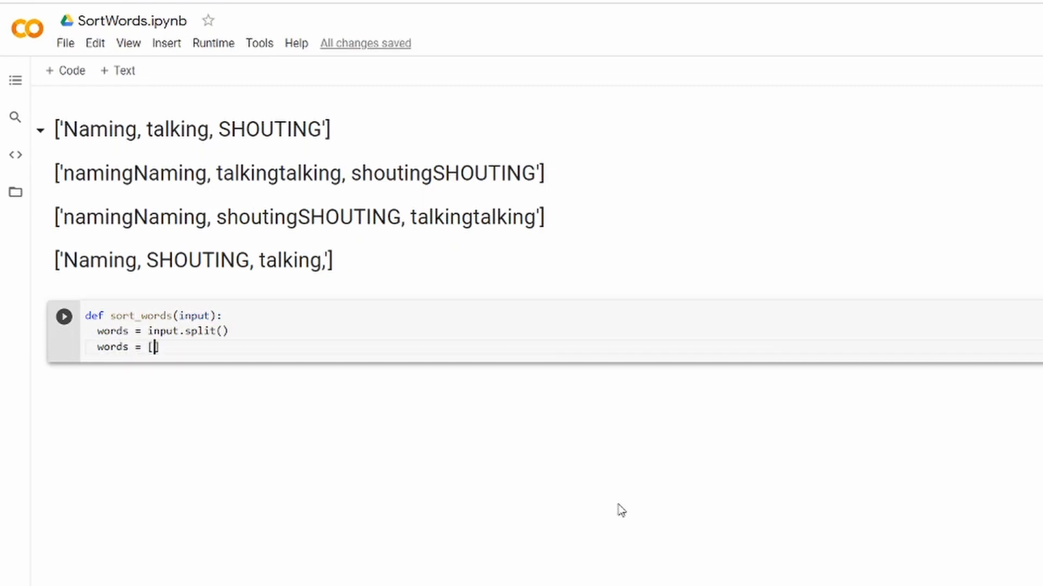
pyautogui.write('w.l')
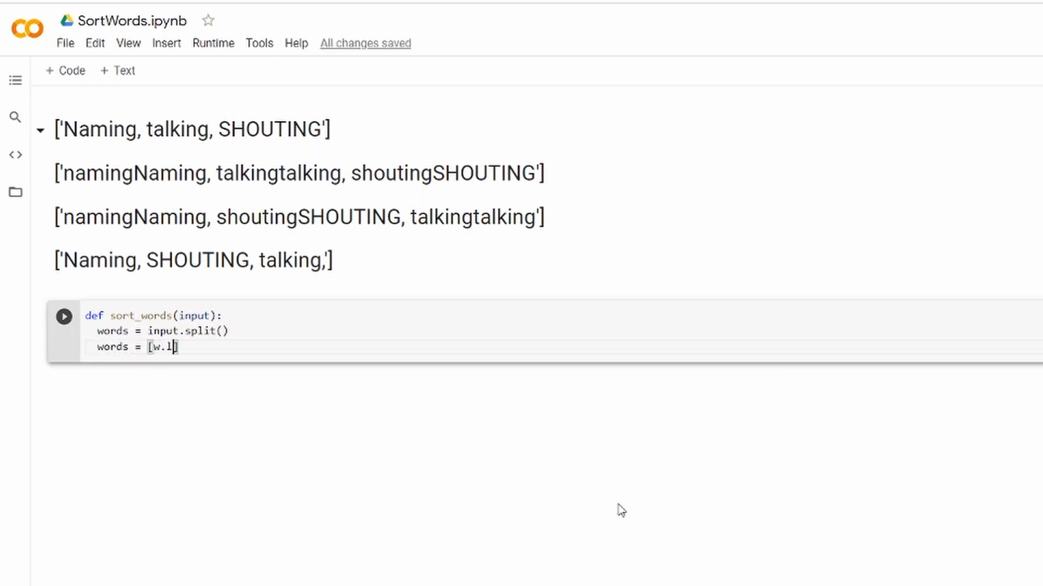
pyautogui.write('ower')
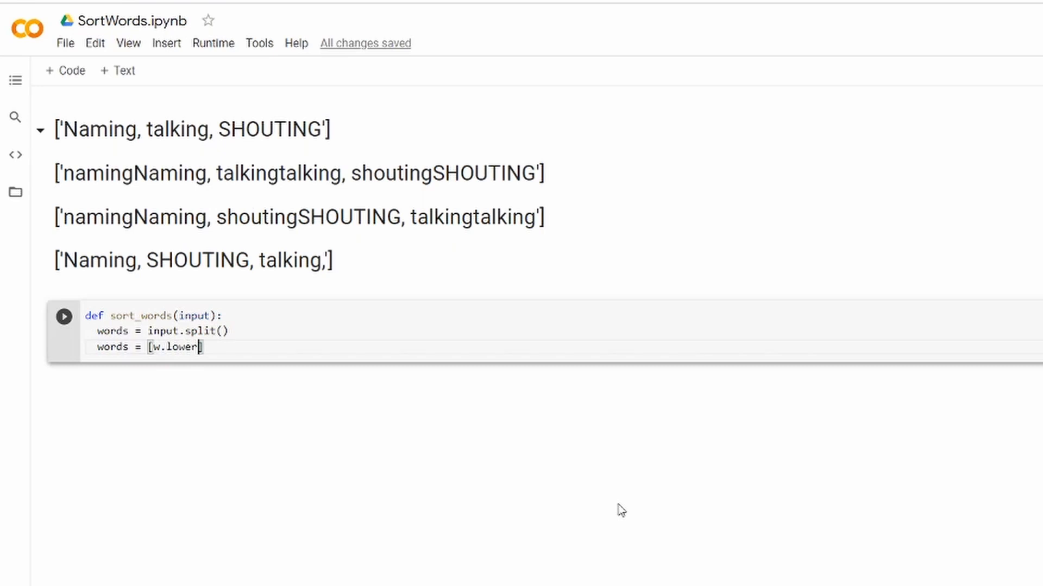
pyautogui.write('() + w for w in')
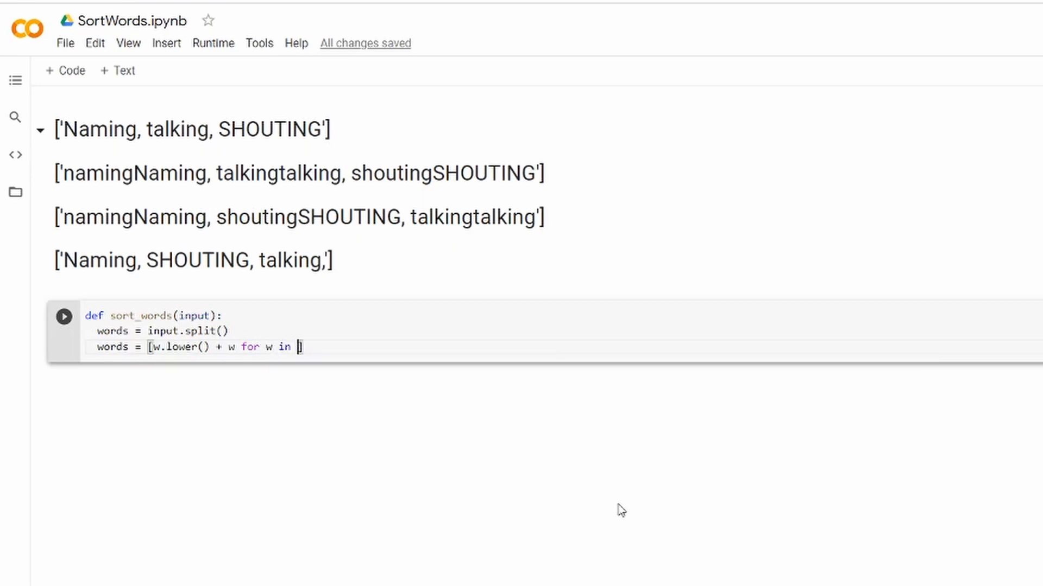
pyautogui.write('words]')
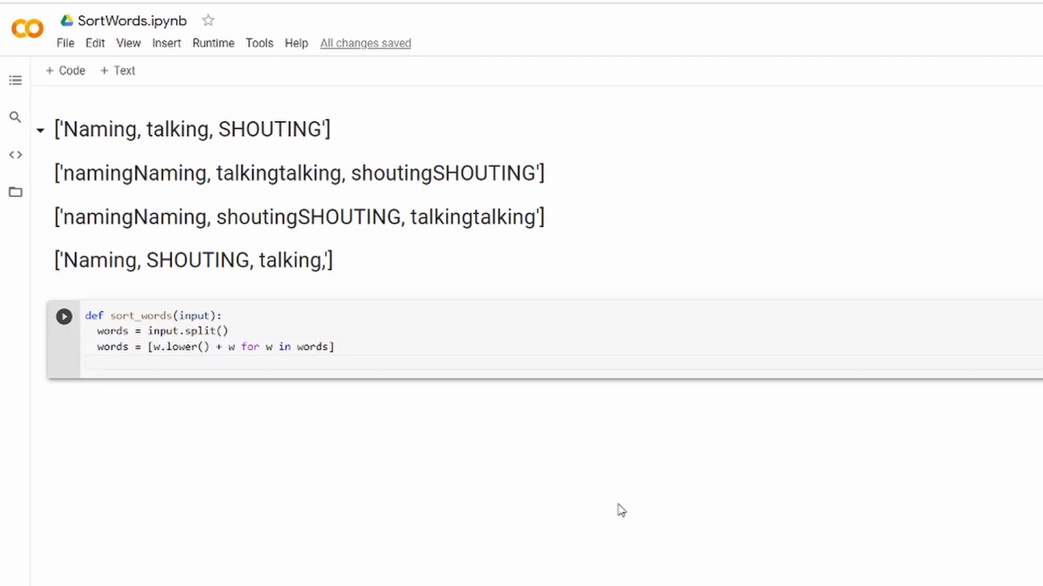
pyautogui.write('words')
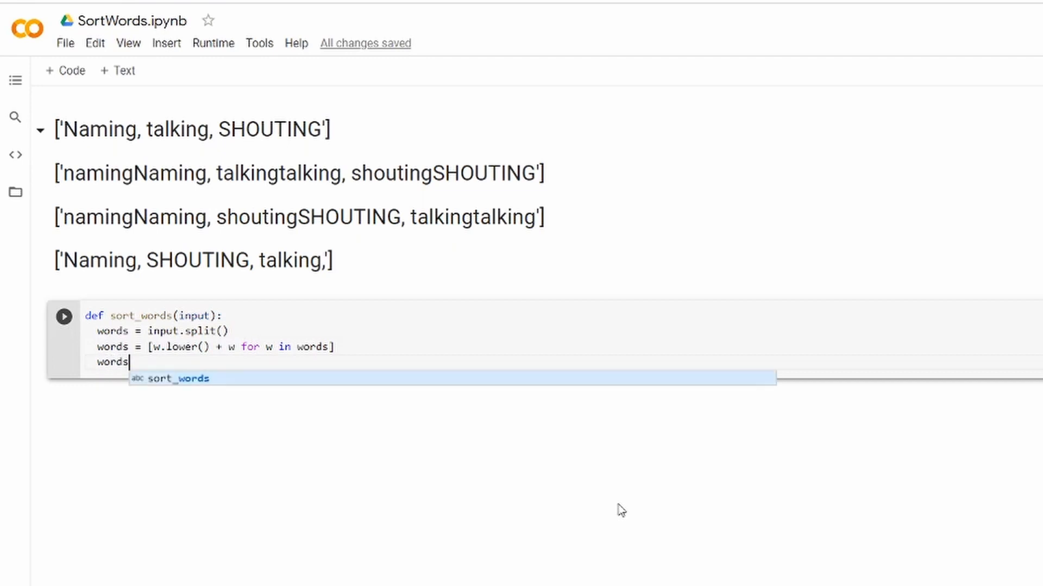
pyautogui.write('.sort()')
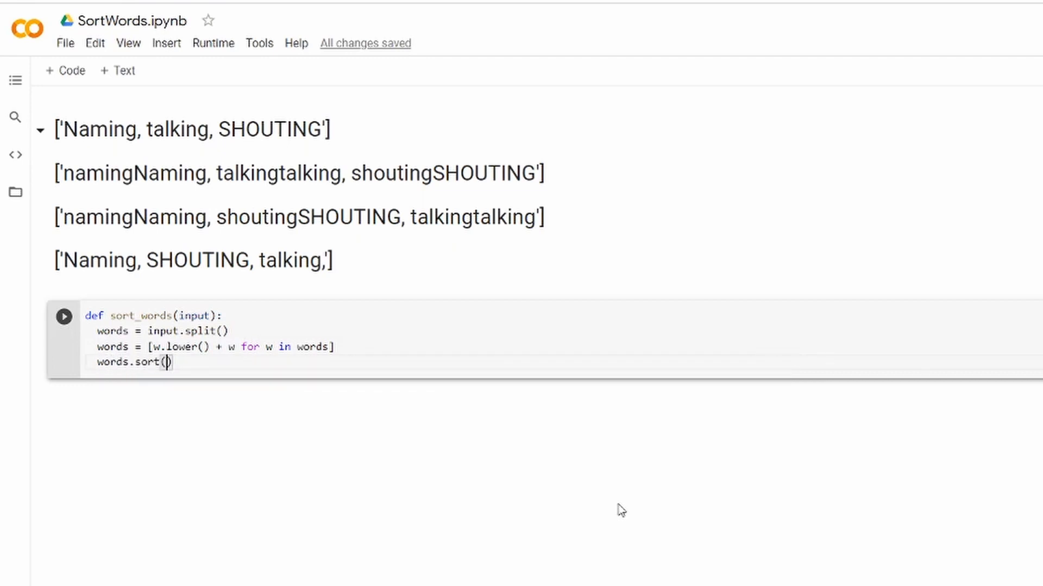
pyautogui.press('enter')
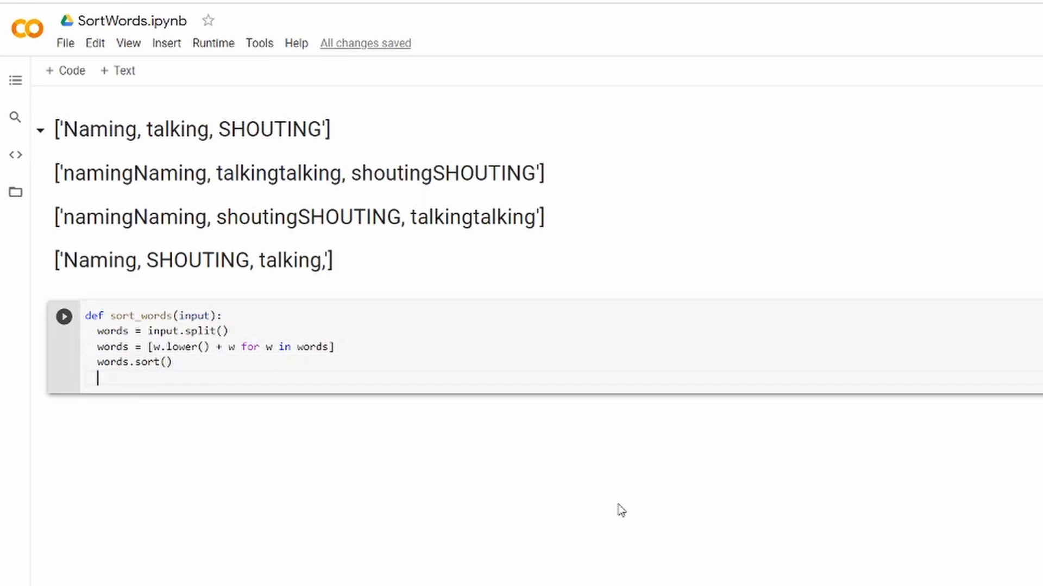
# Add words = [w[len(w)//2:] for w in words] and begin the return line
pyautogui.write('words')
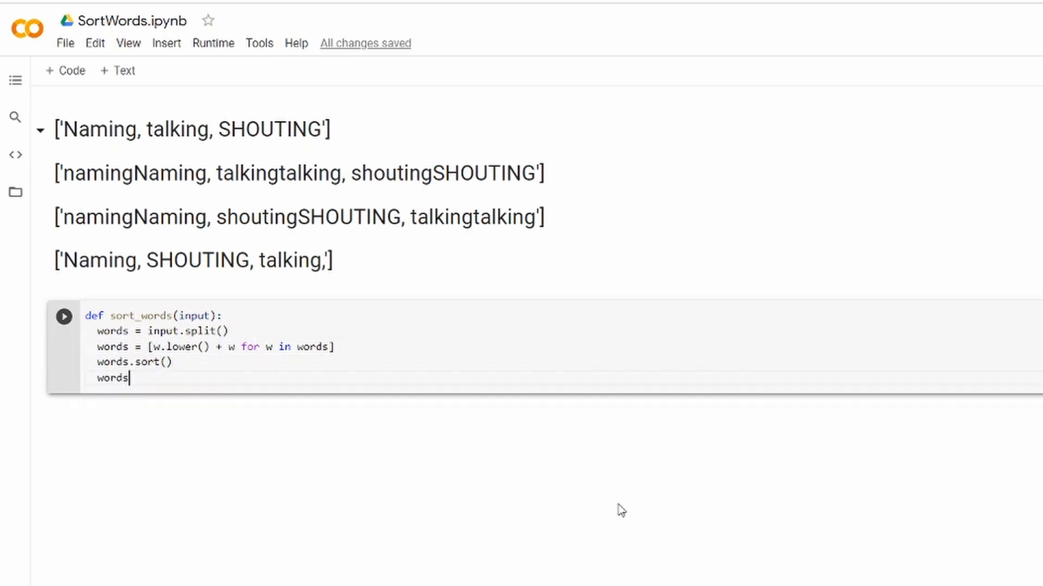
pyautogui.write('=')
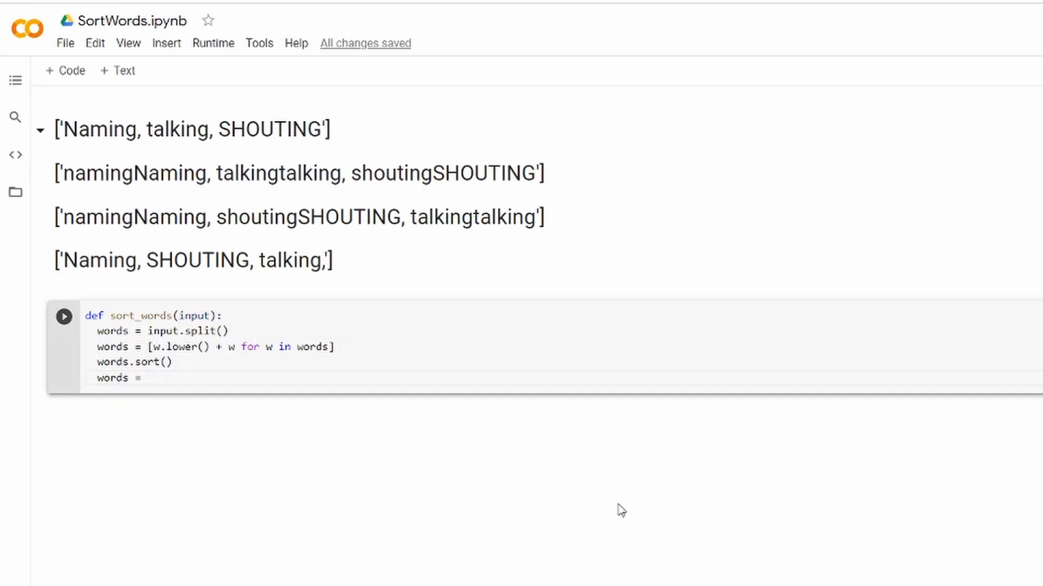
pyautogui.write('[]')
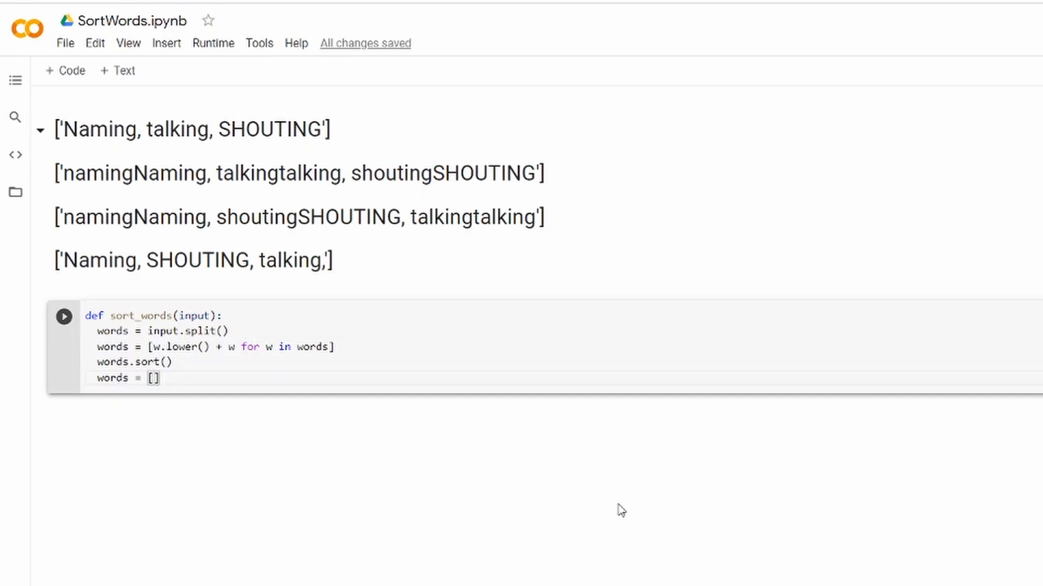
pyautogui.write('[')
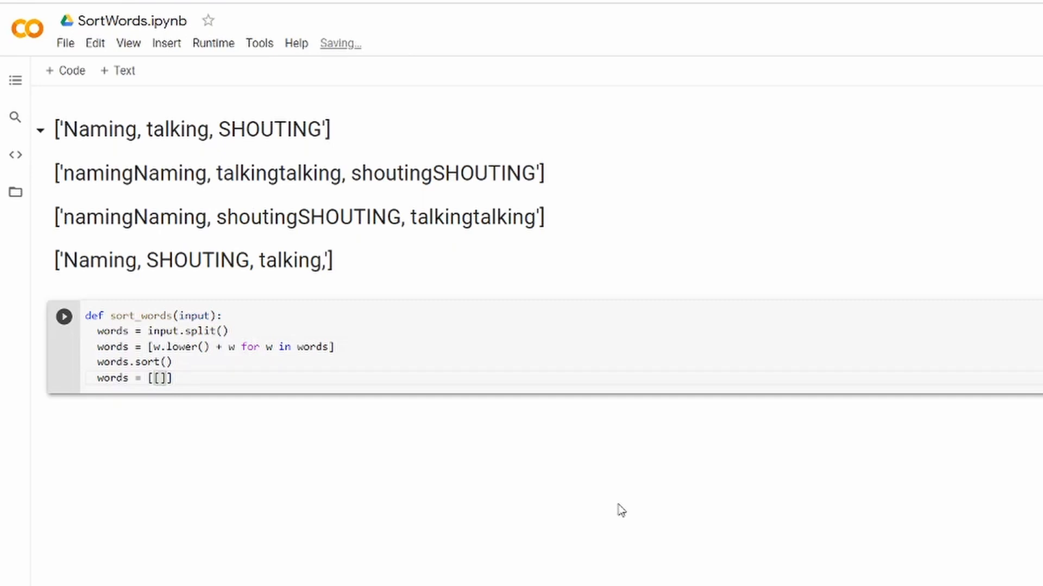
pyautogui.write('w')
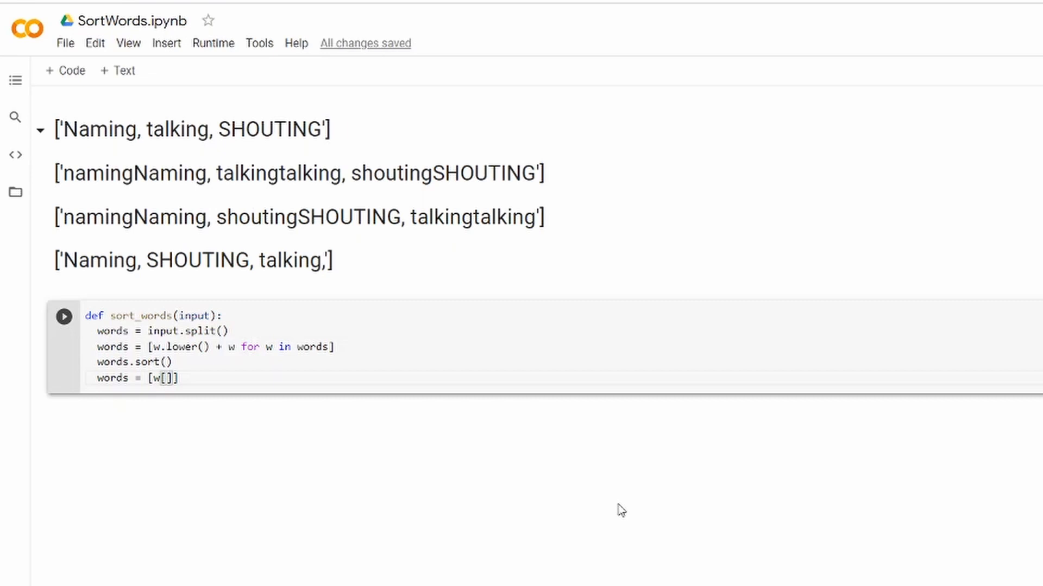
pyautogui.write('len(w')
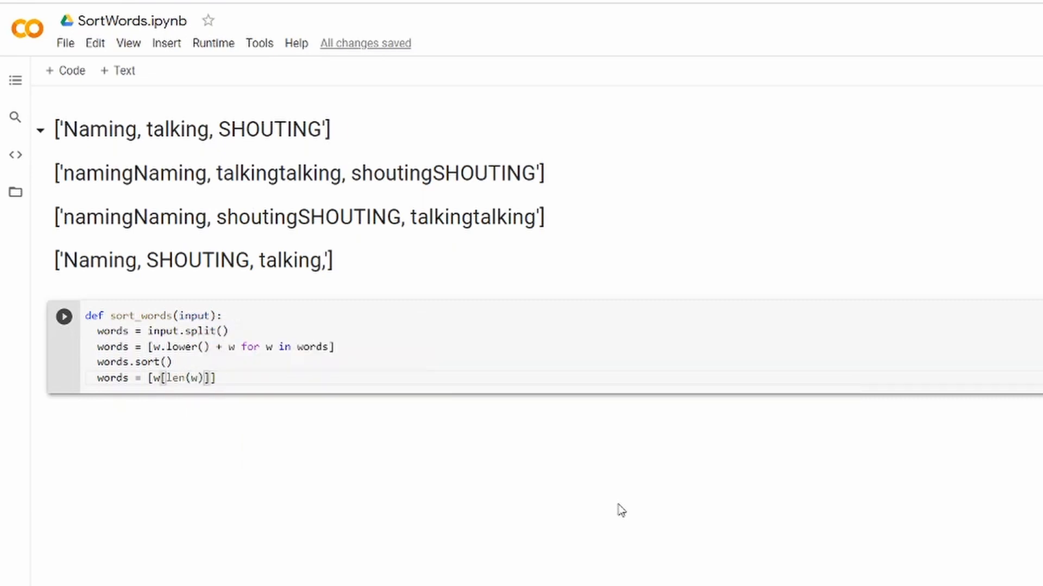
pyautogui.write('//2:')
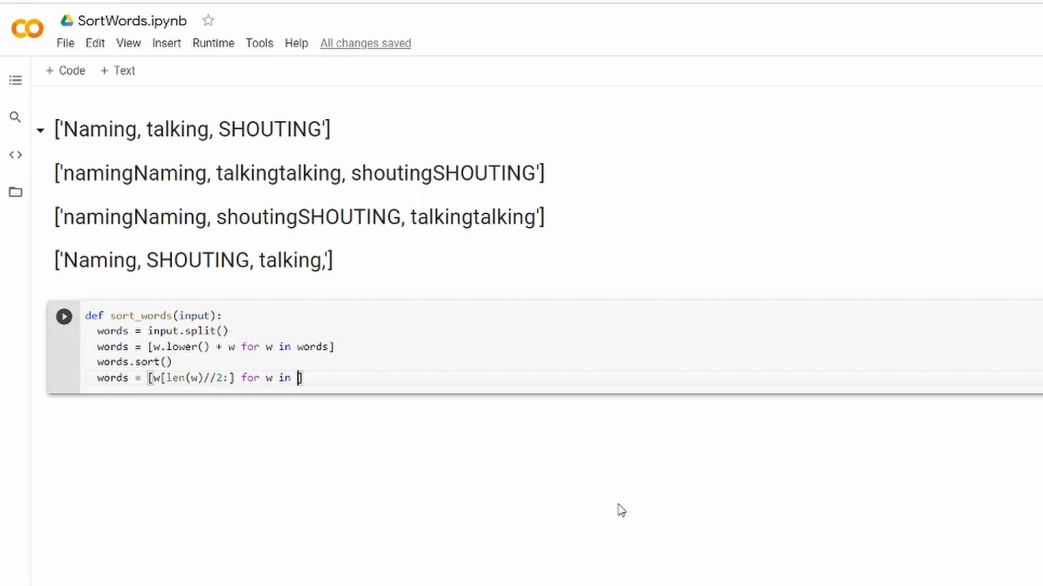
pyautogui.write('words]')
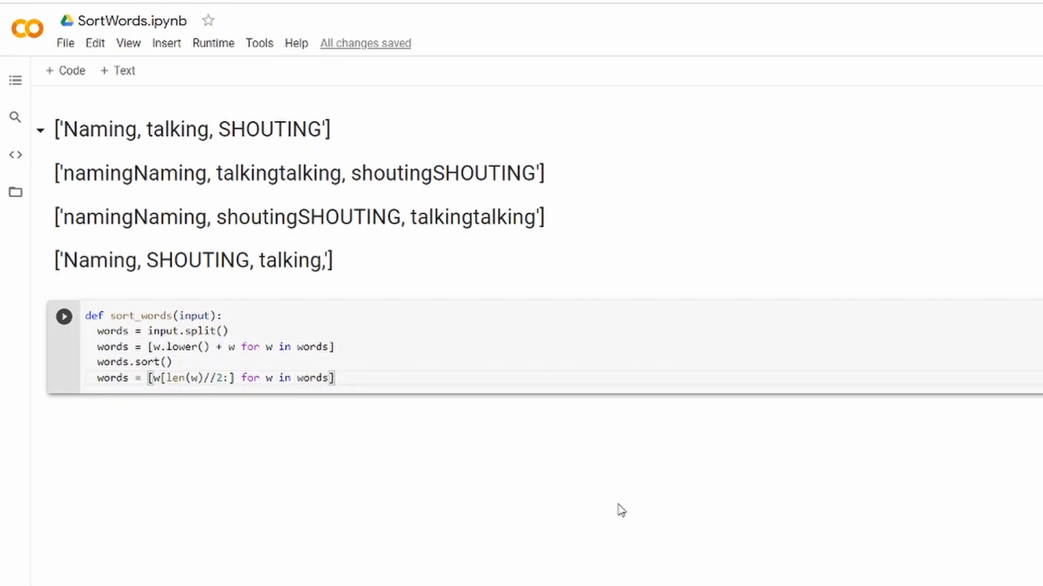
pyautogui.write('return')
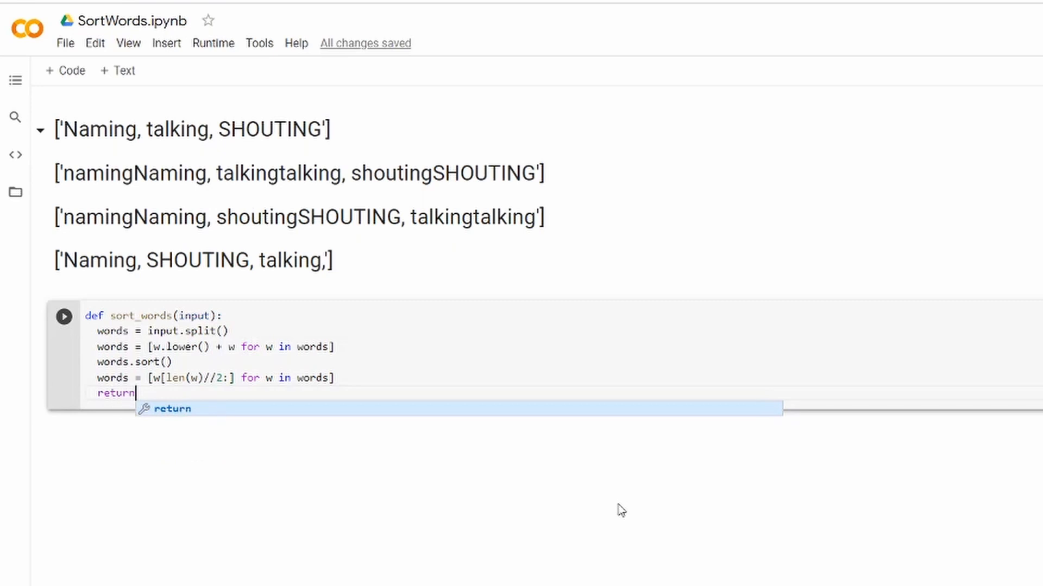
# Complete the line as return ' '.join(words), dismissing the autocomplete pop-ups
pyautogui.press('Escape')
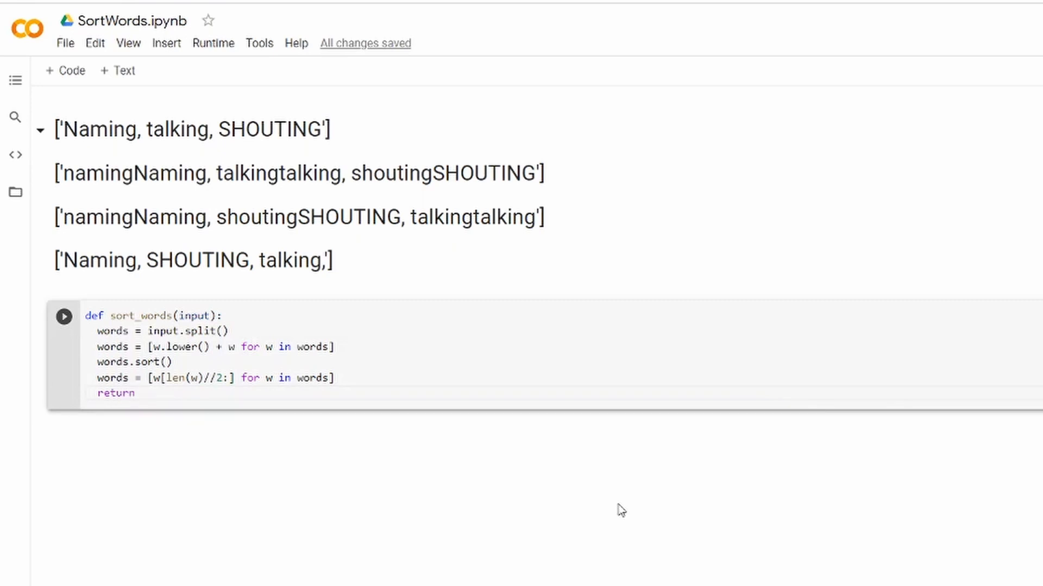
pyautogui.write("' '.")
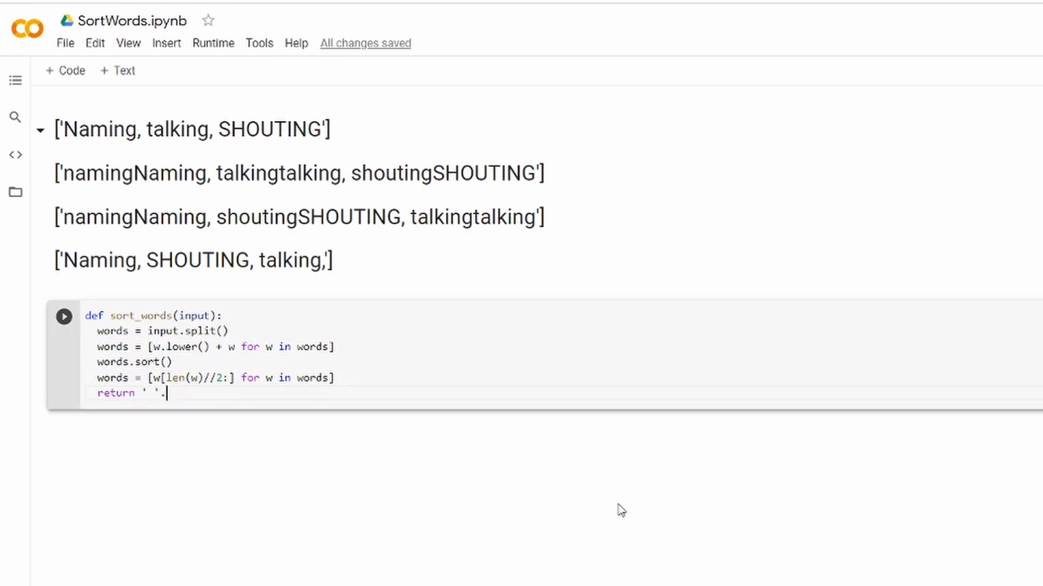
pyautogui.write('join')
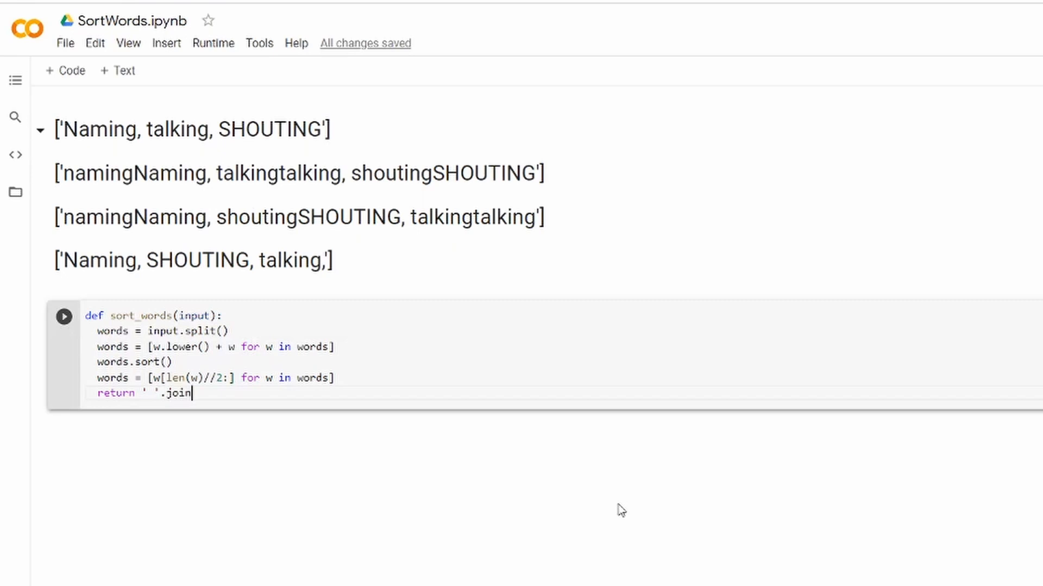
pyautogui.write('(words)')
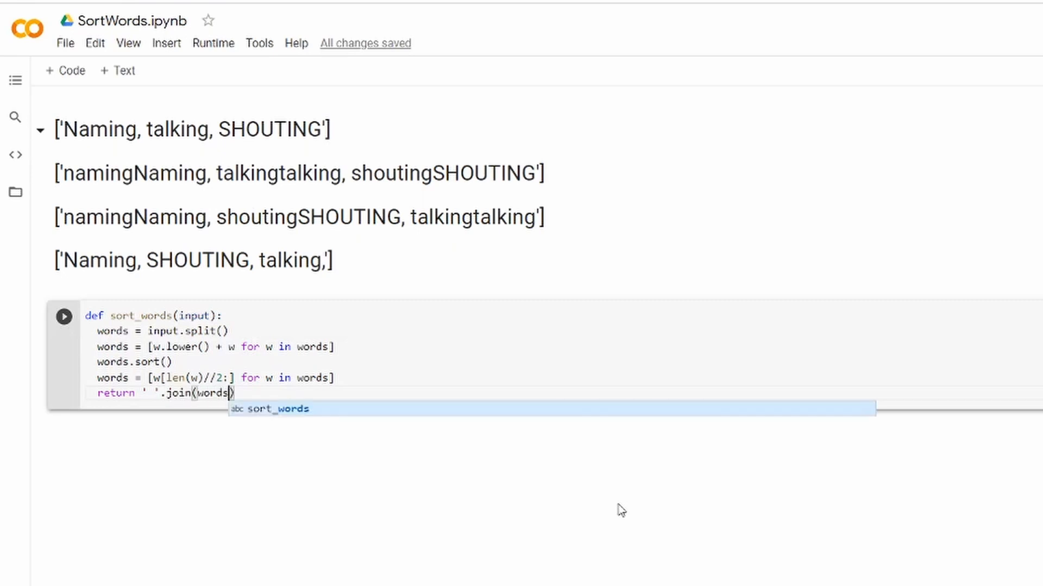
pyautogui.press('Escape')
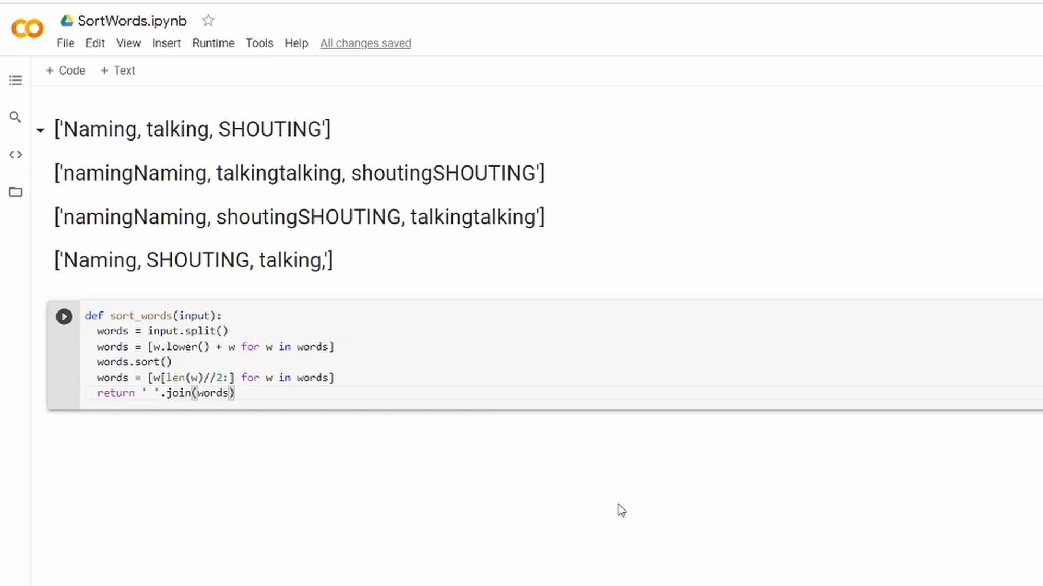
# Run the definition cell and type sort_words('Naming, talking, SHOUTING') in the new cell
pyautogui.click(63, 316)
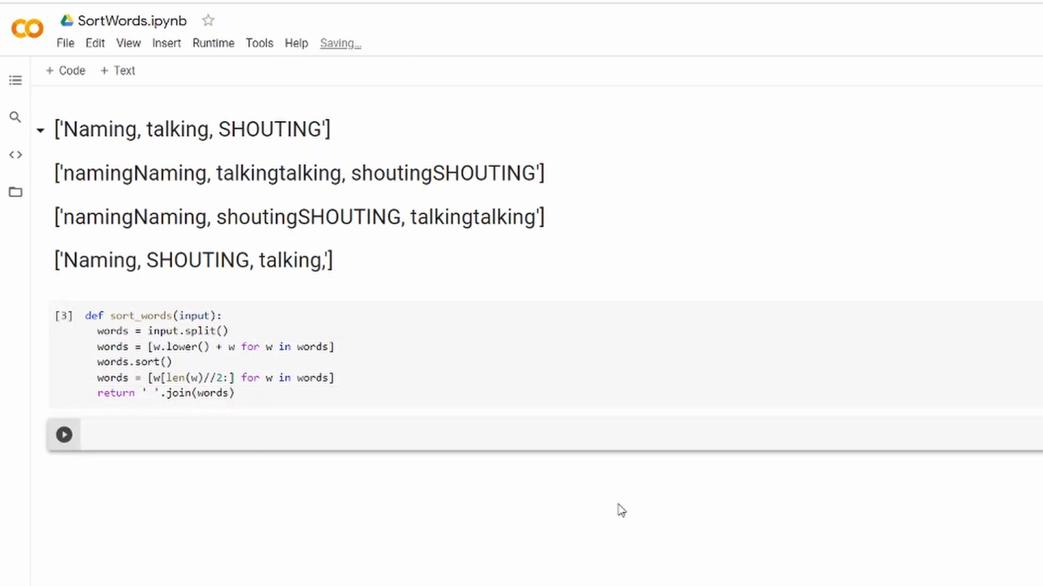
pyautogui.write('sor')
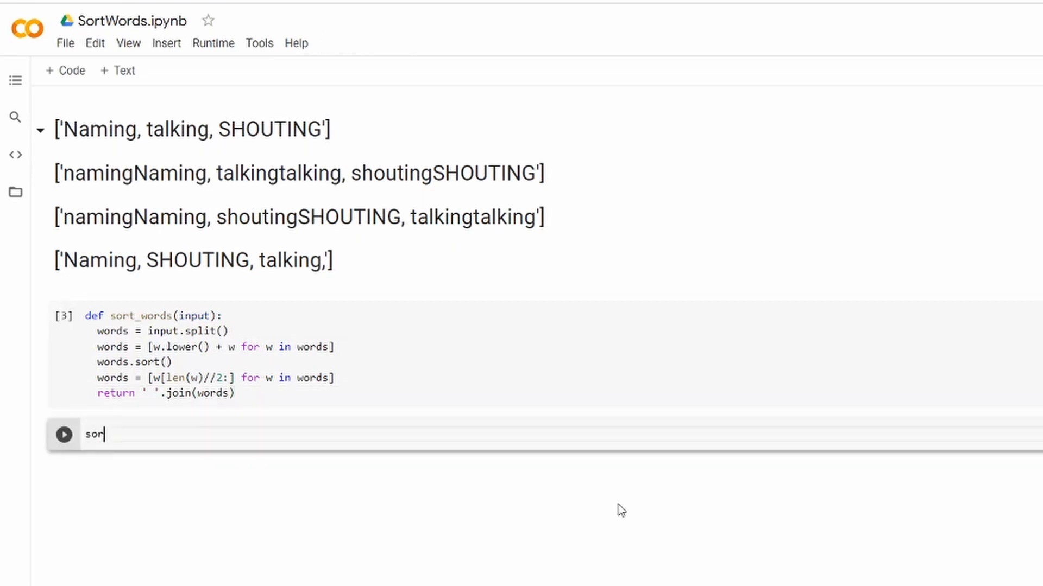
pyautogui.write('t_words(')
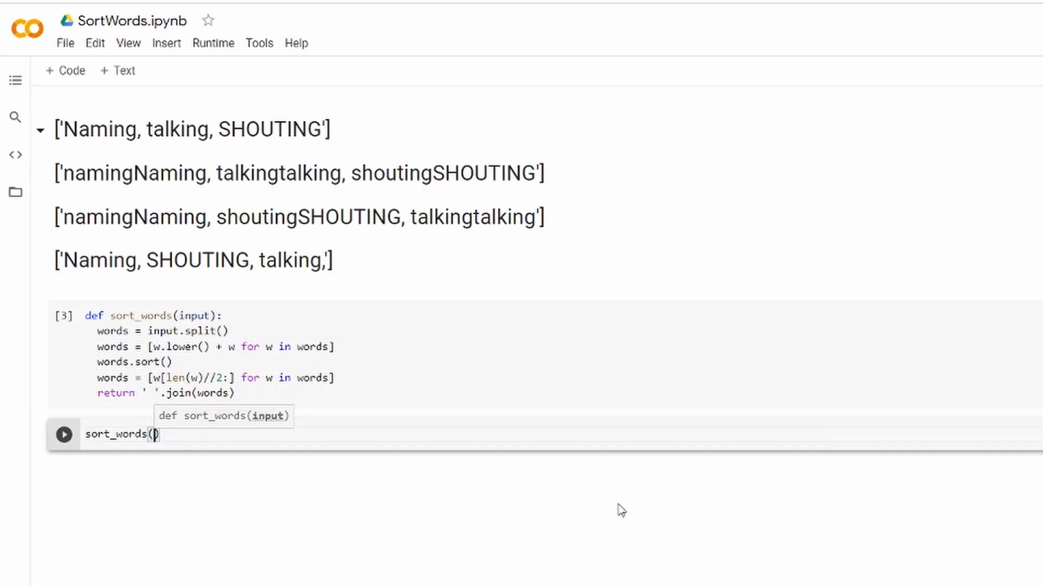
pyautogui.write("'Nami'")
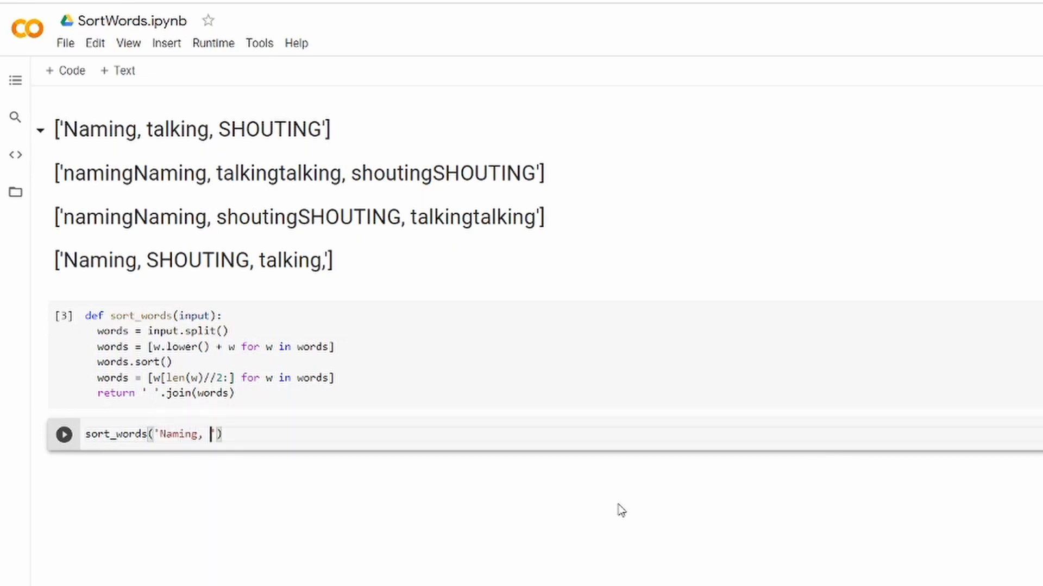
pyautogui.write('talking,')
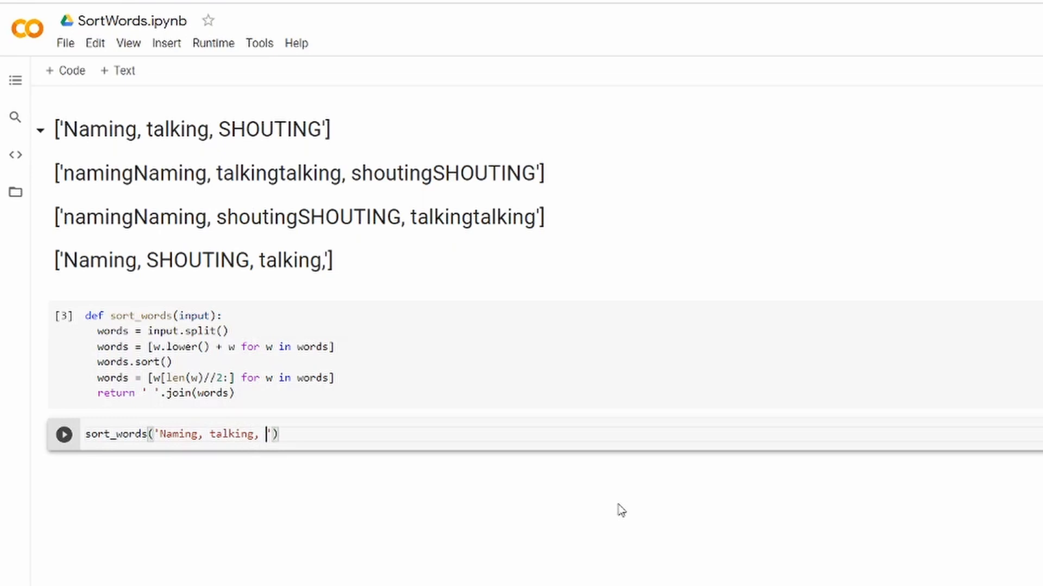
pyautogui.write('SHOUTING')
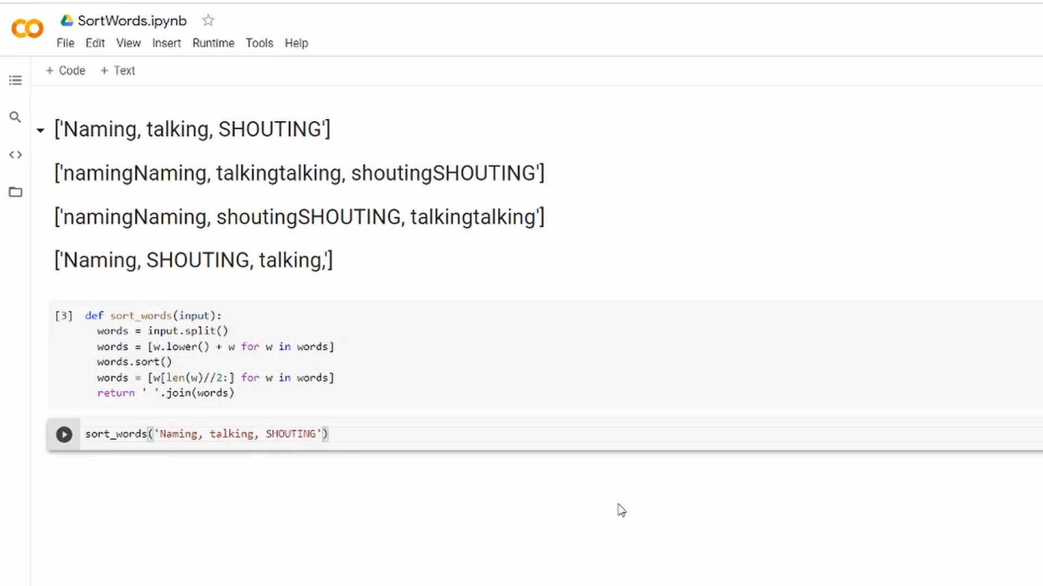
# Run the test cell to get 'Naming, SHOUTING talking,' as output
pyautogui.click(63, 435)
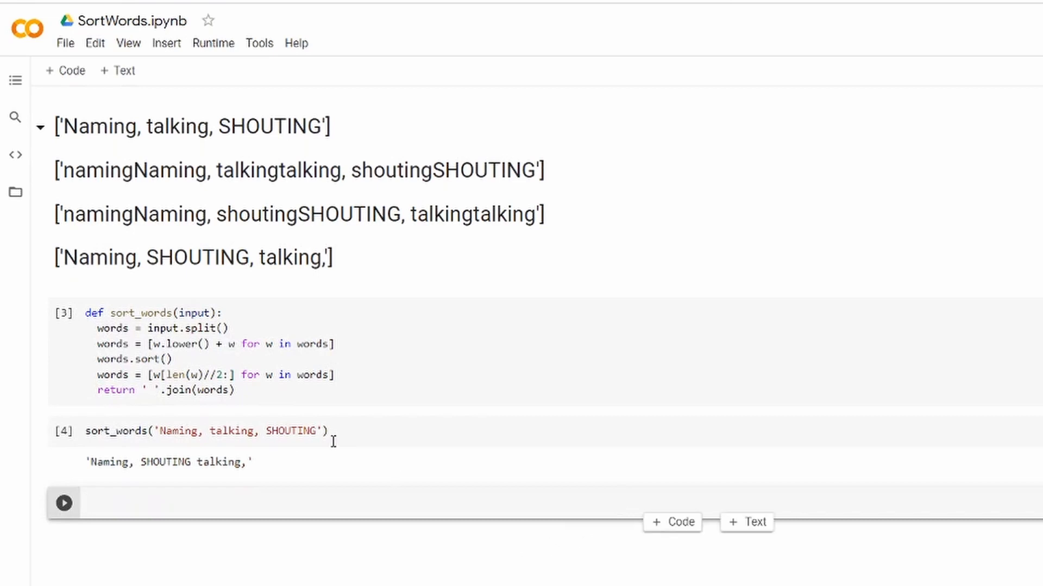
pyautogui.moveTo(136, 270)
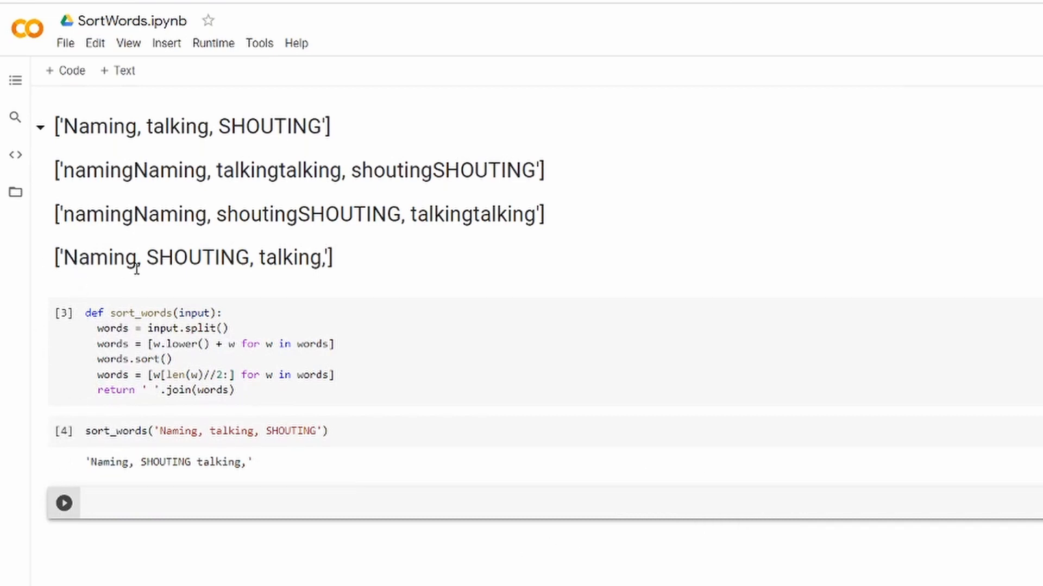
pyautogui.moveTo(319, 278)
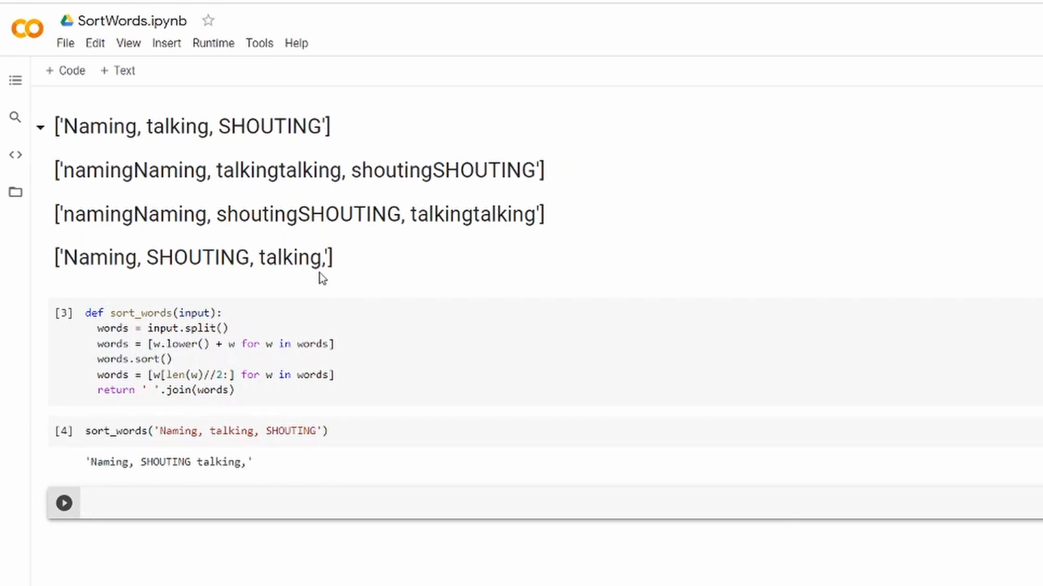
pyautogui.moveTo(359, 270)
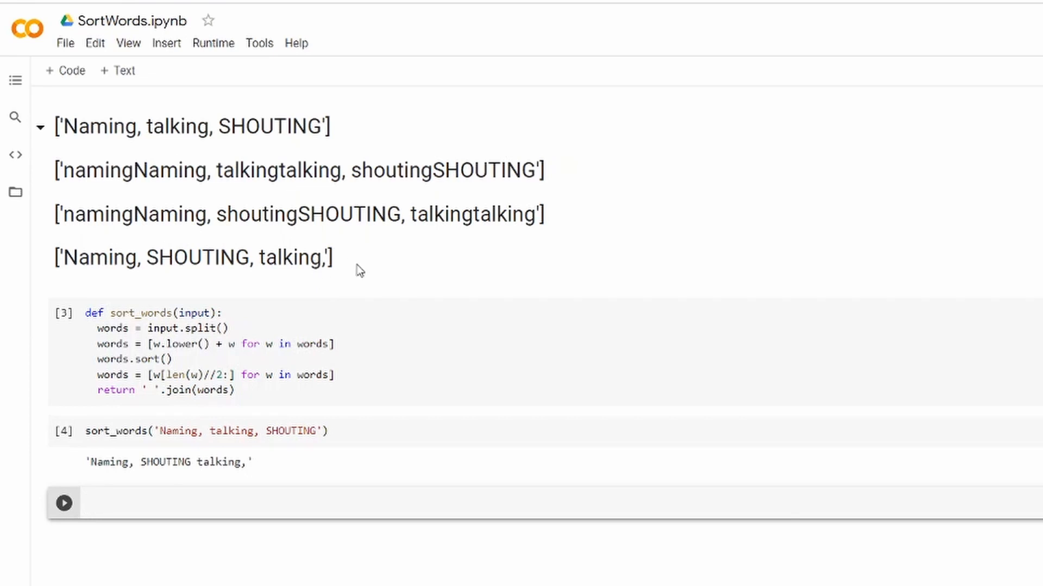
pyautogui.moveTo(374, 261)
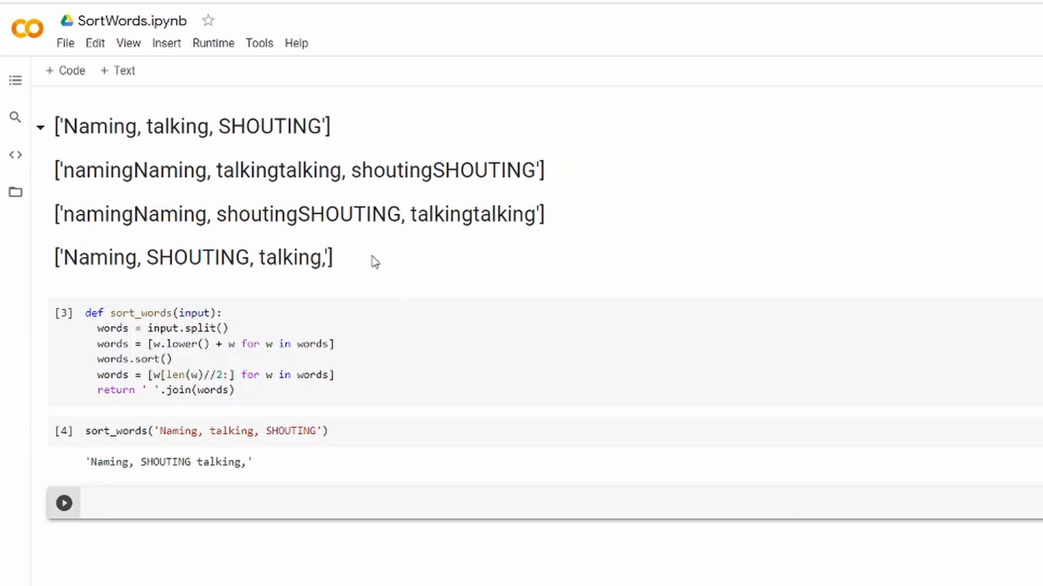